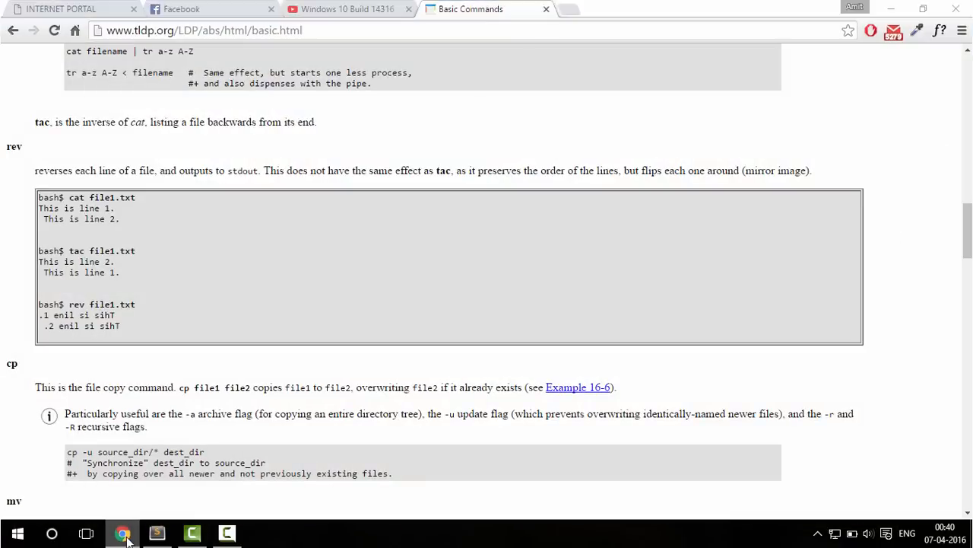
Minimize Chrome with the Linux basic commands page to reveal the desktop.
left_click(16, 533)
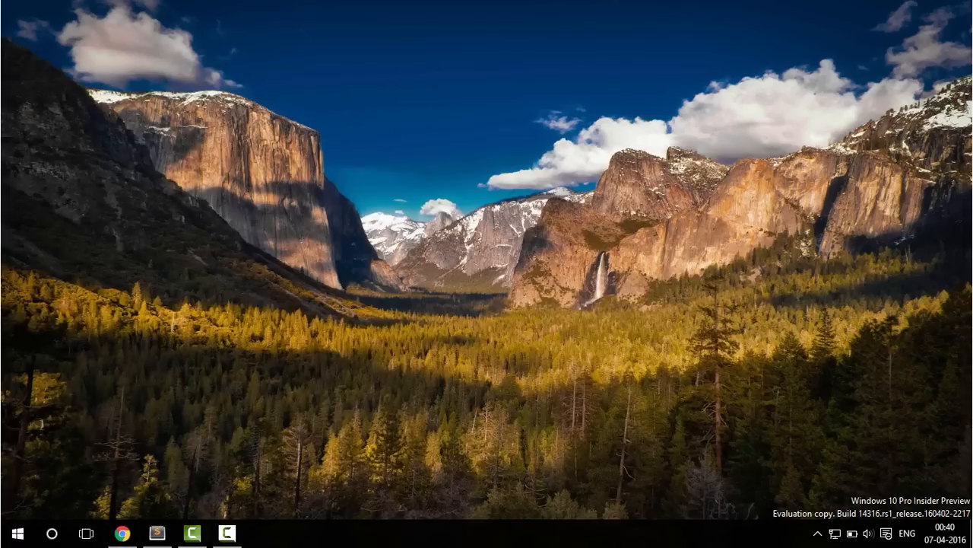
mouse_move(887, 533)
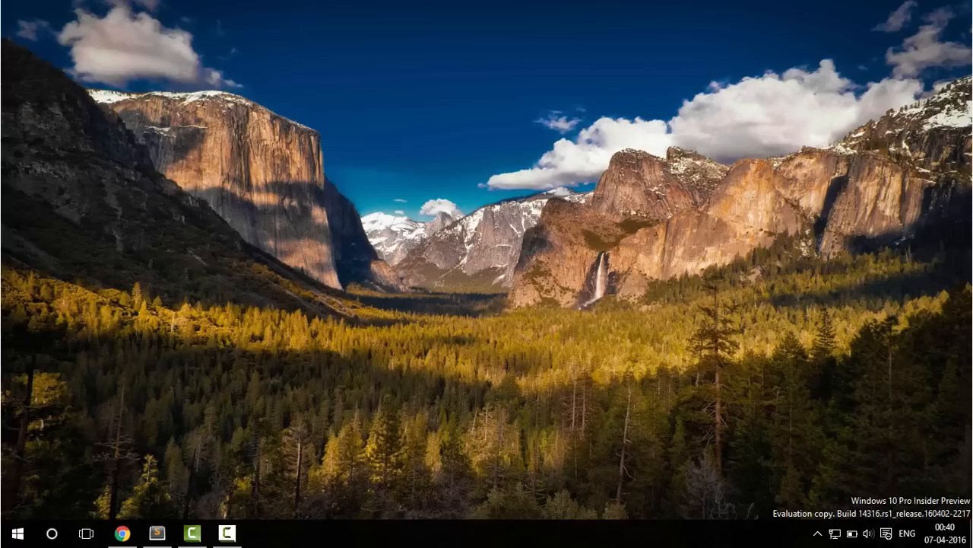
Review optional Windows features, confirming Windows Subsystem for Linux (Beta) is enabled.
left_click(17, 532)
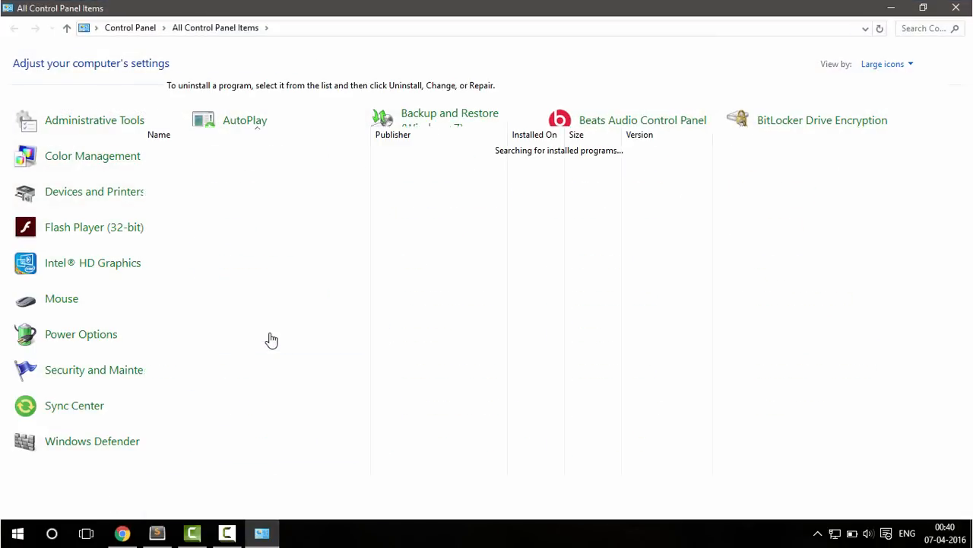
left_click(76, 104)
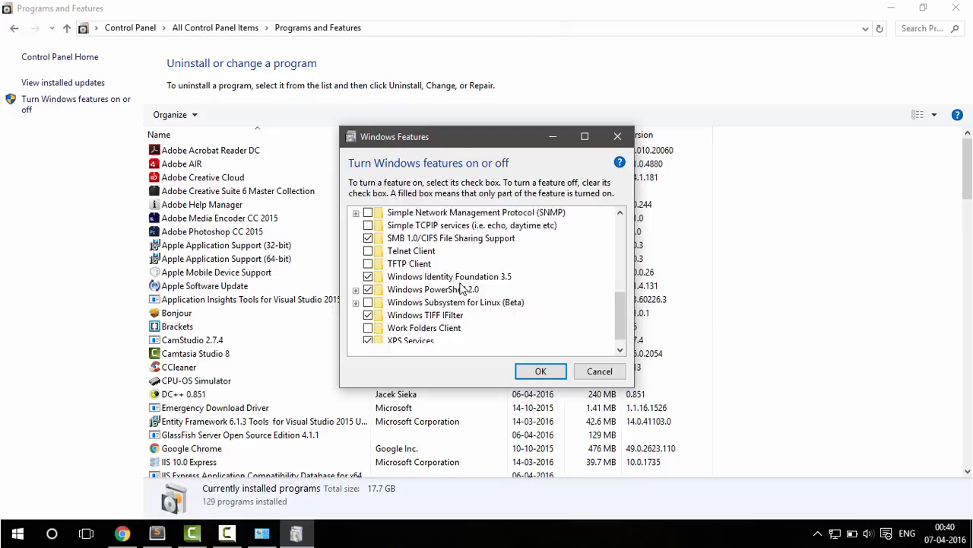
scroll("down", 3)
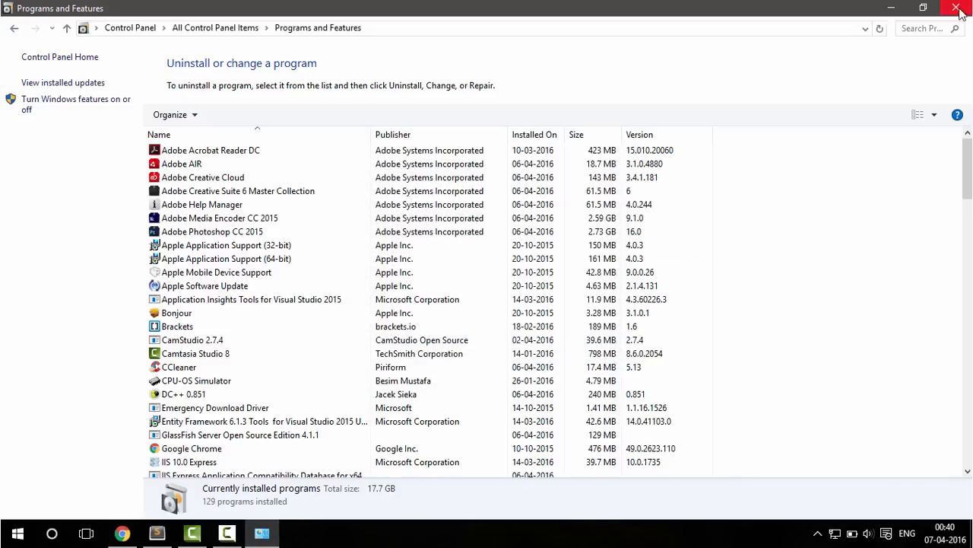
Close the programs window and launch Command Prompt from a cmd search.
left_click(17, 532)
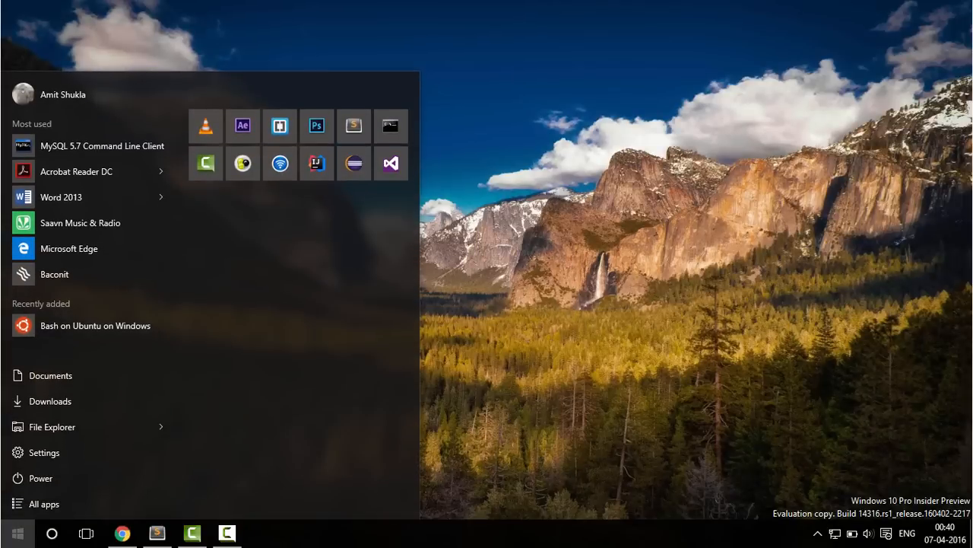
type("cmd")
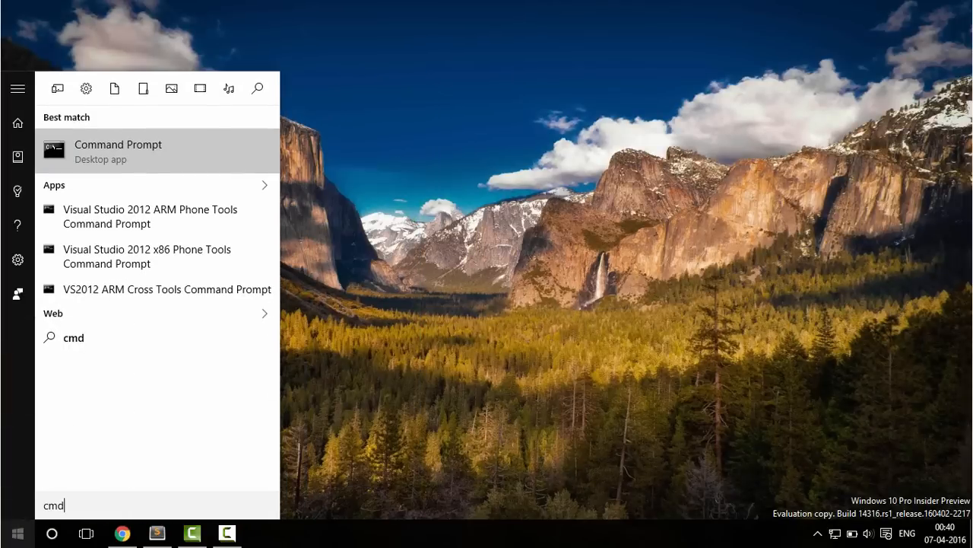
left_click(118, 150)
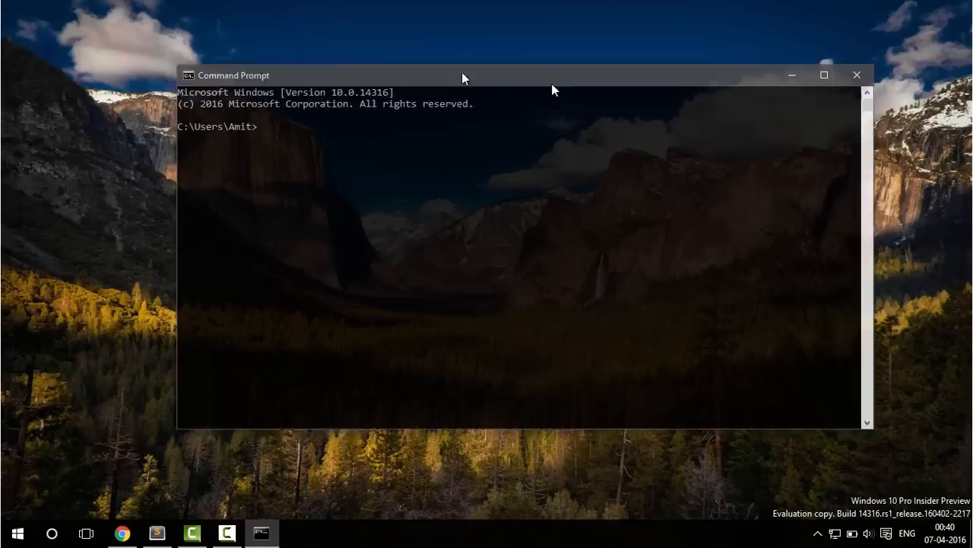
Start bash, list the home folder with ls and ls -la, and maximize the window.
type("bash")
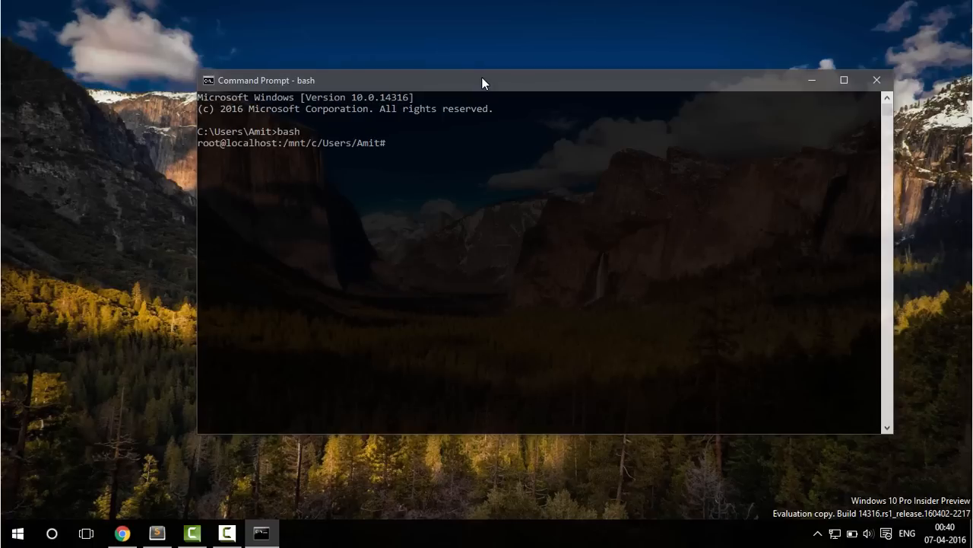
type("ls")
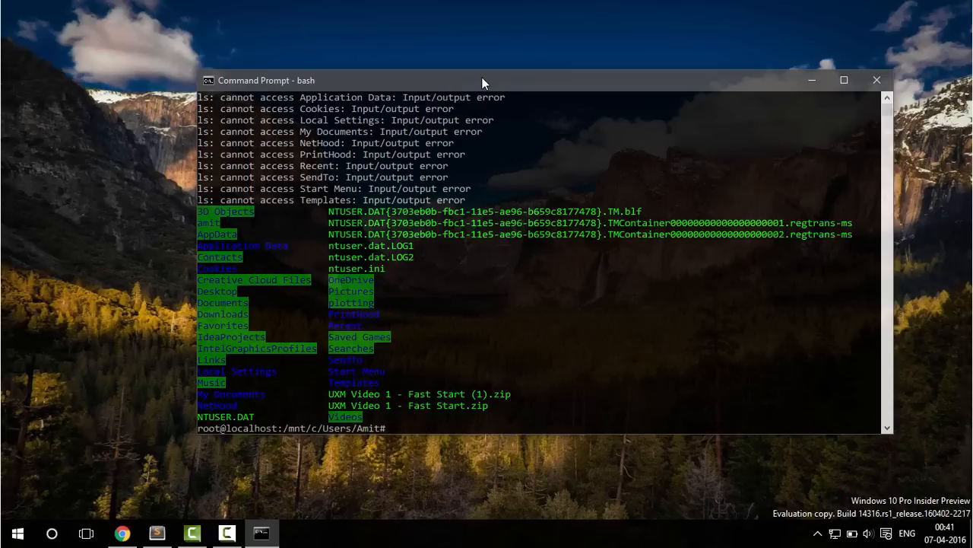
type("ls -a")
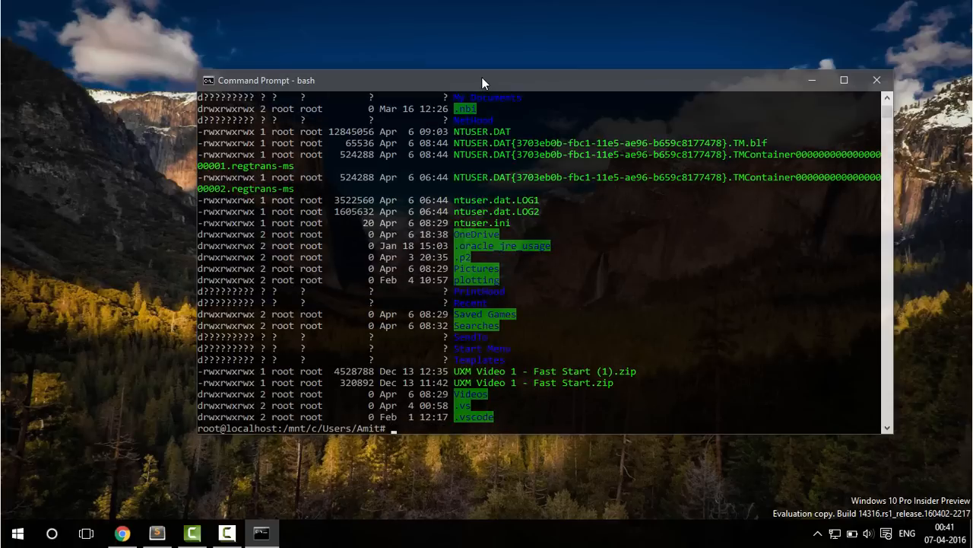
left_click(844, 80)
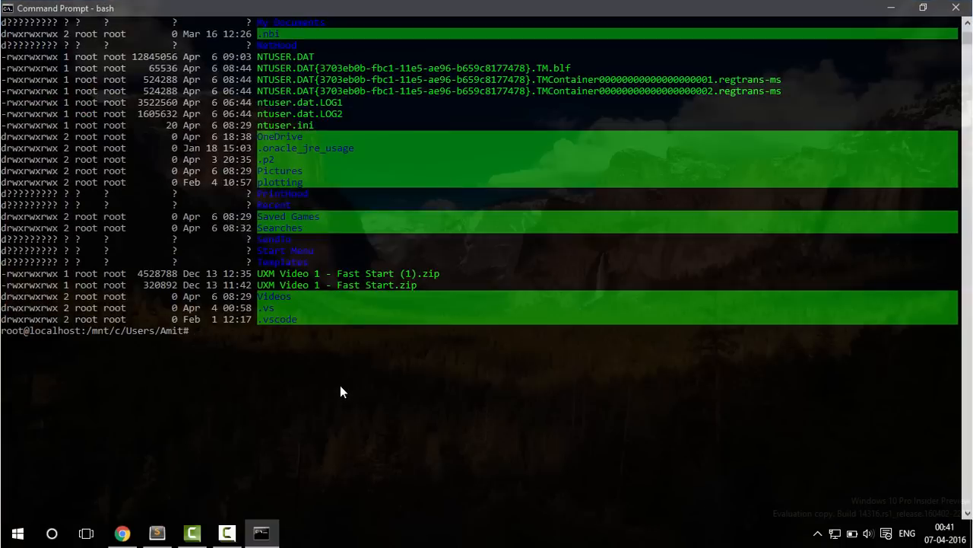
Change into Desktop/ and run gcc Amit.c, which fails because gcc is missing.
type("cd")
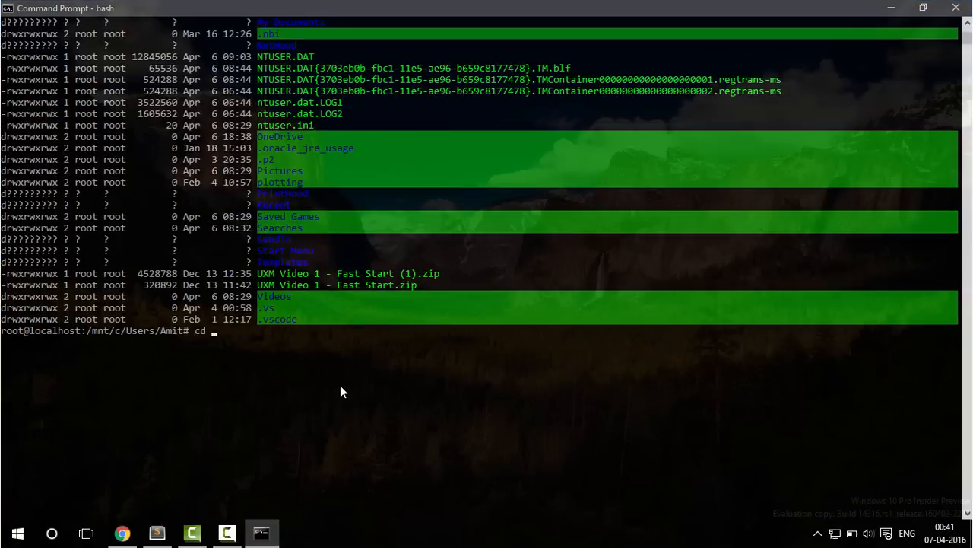
type("Desktop/")
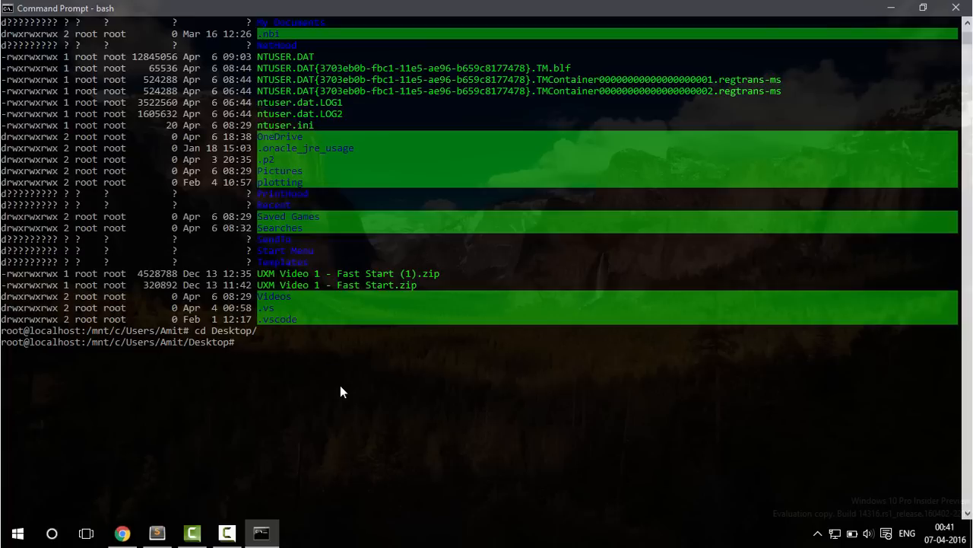
type("gcc")
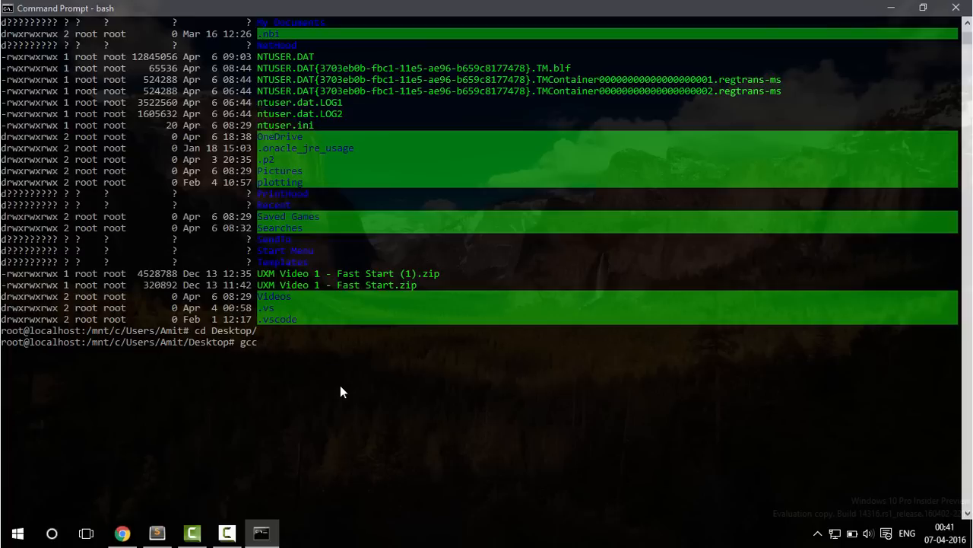
type("Ami")
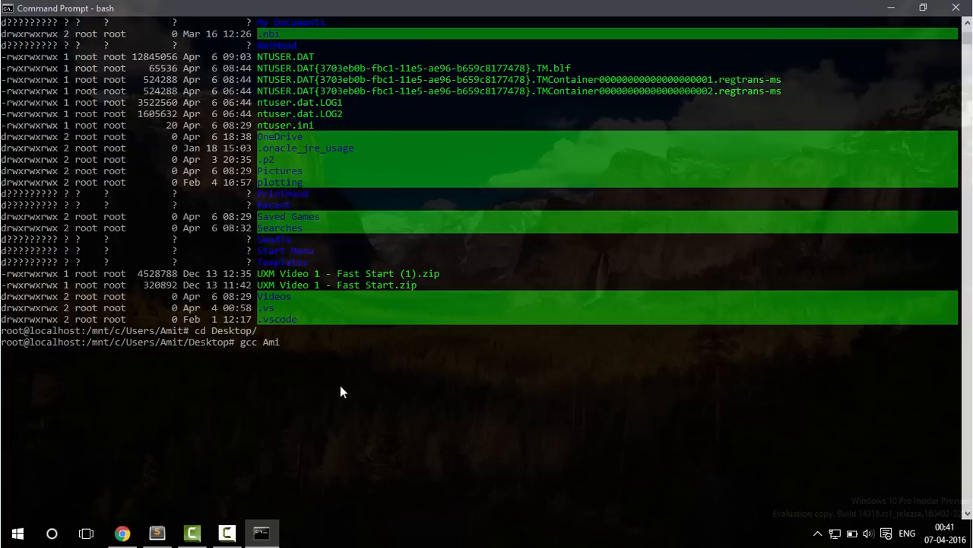
type("t.c")
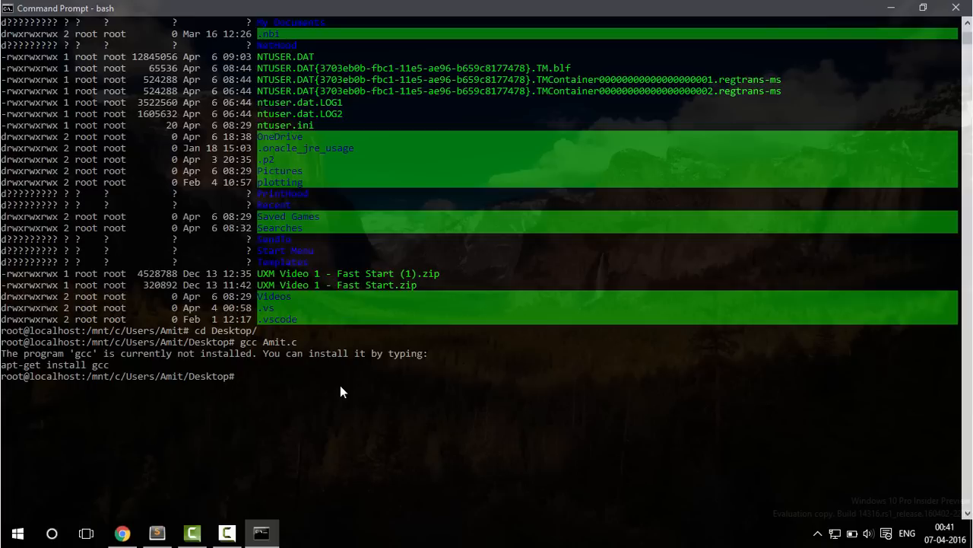
type("pyr")
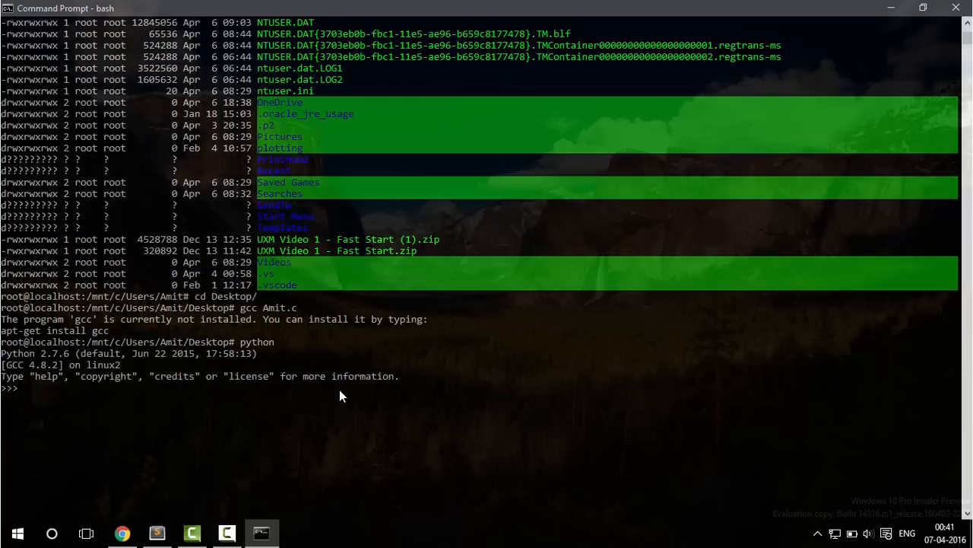
mouse_move(318, 422)
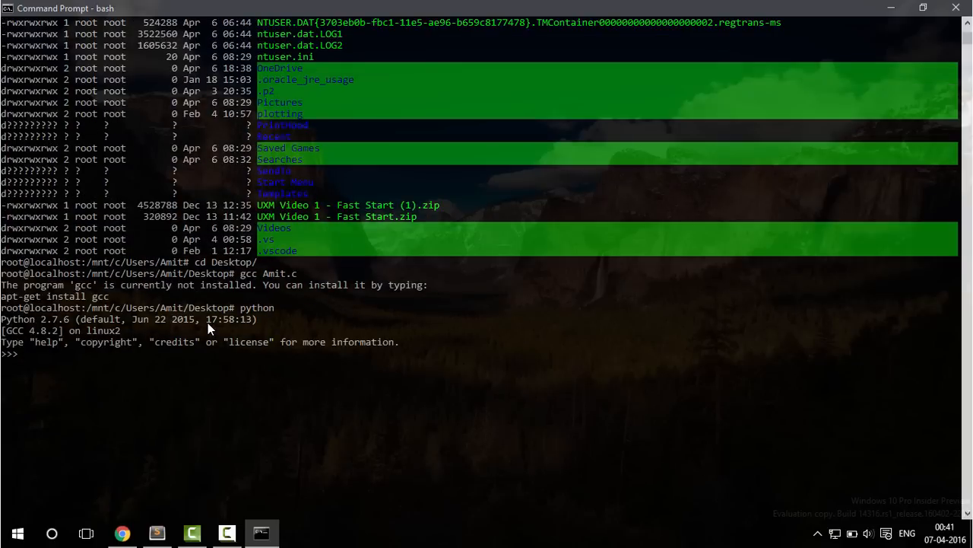
Evaluate 3+5 in Python 2.7.6 to get 8, then suspend Python.
type("3+5")
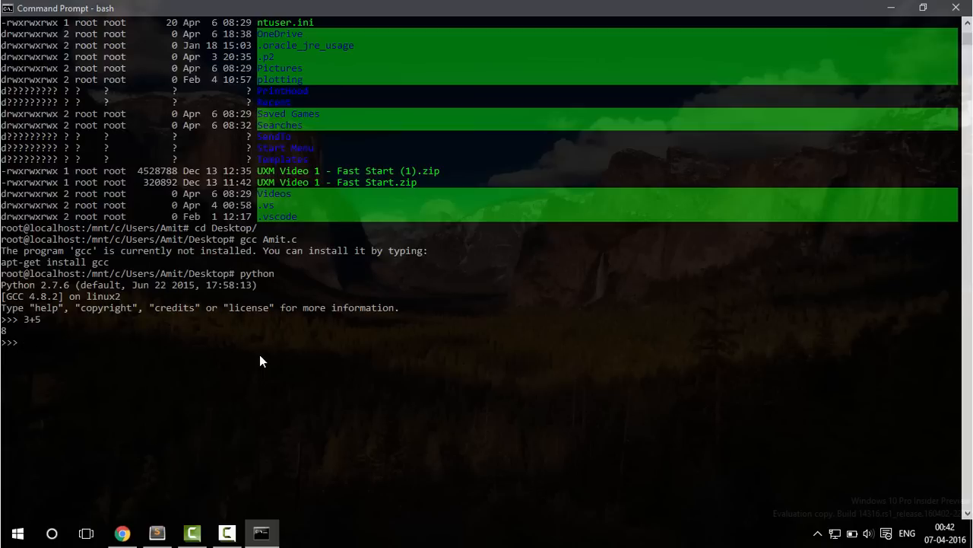
type("apt")
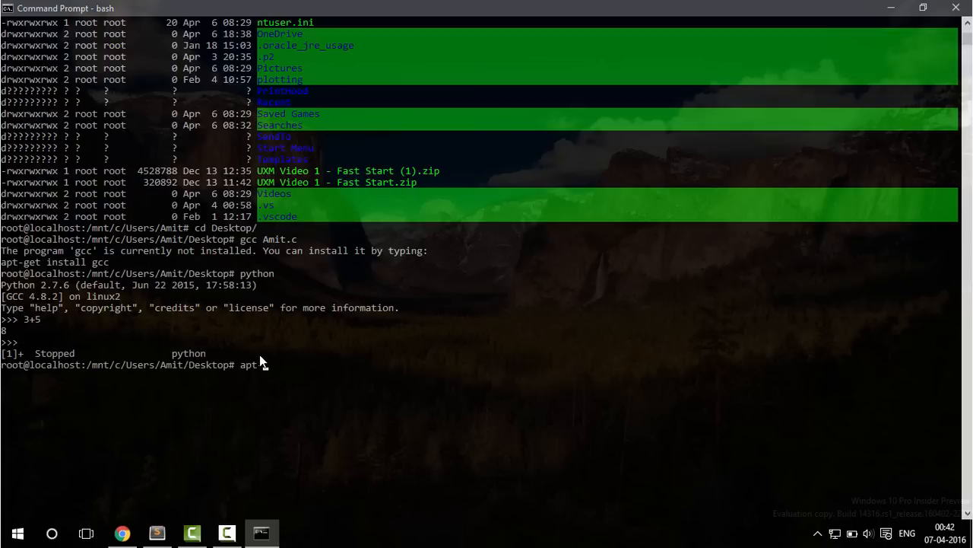
Run apt-get install g++ and confirm with Y; archive downloads fail with 404 errors.
type("nstall g++")
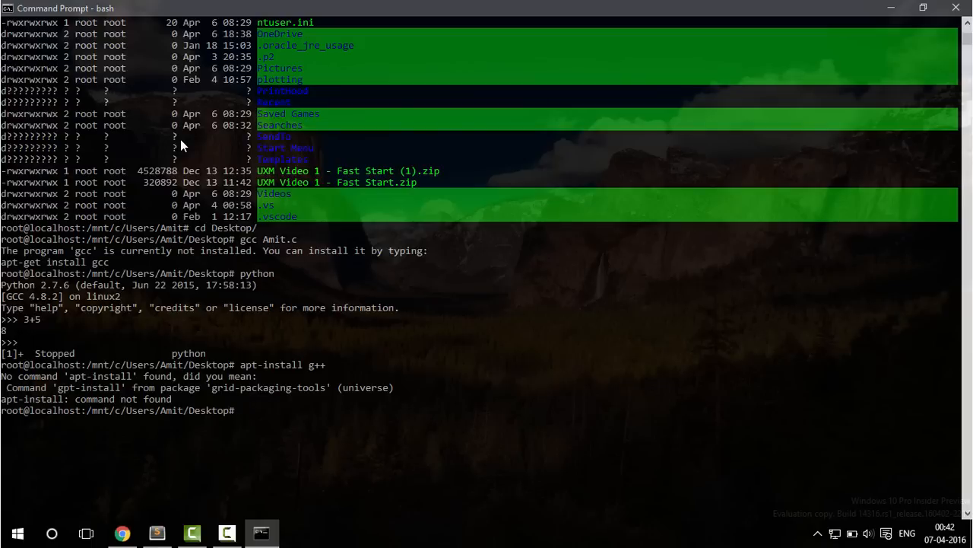
type("apt-install g++")
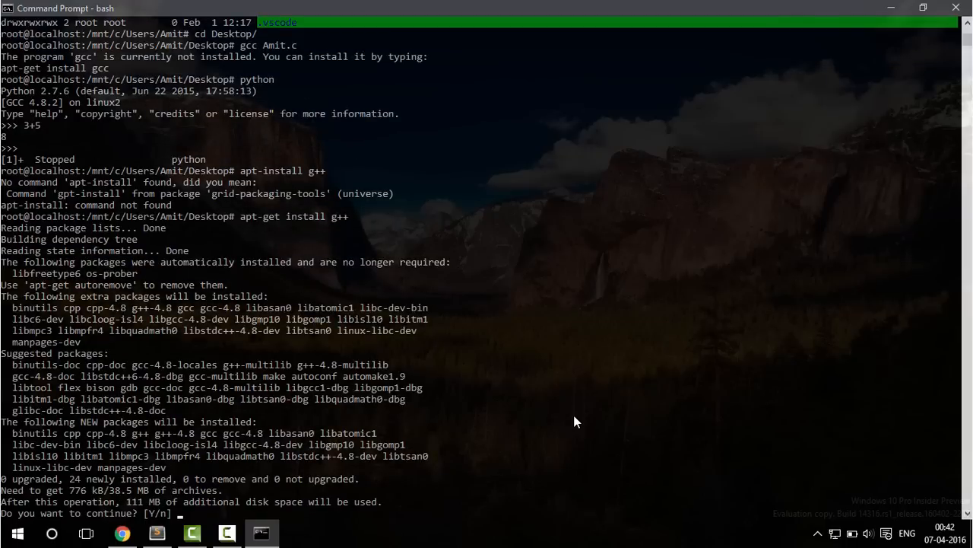
type("Y")
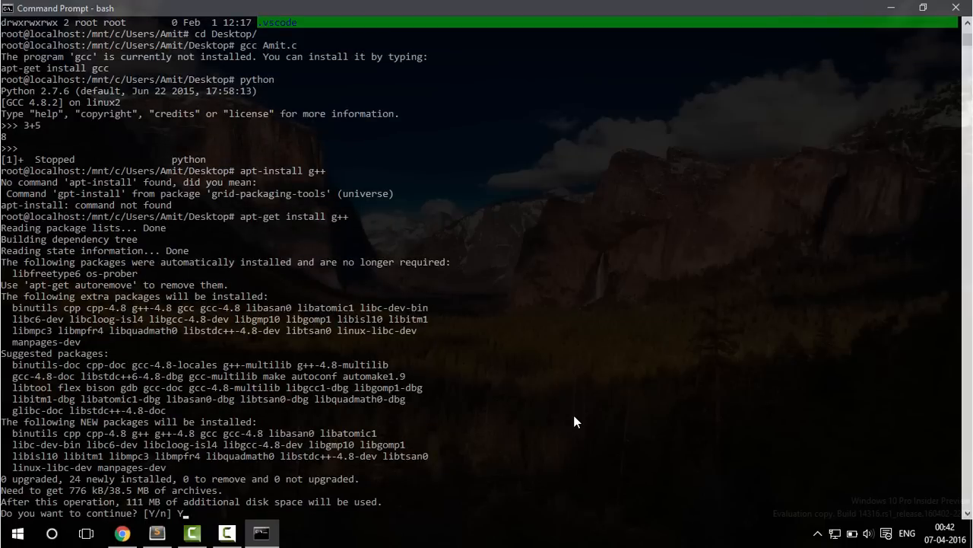
key("enter")
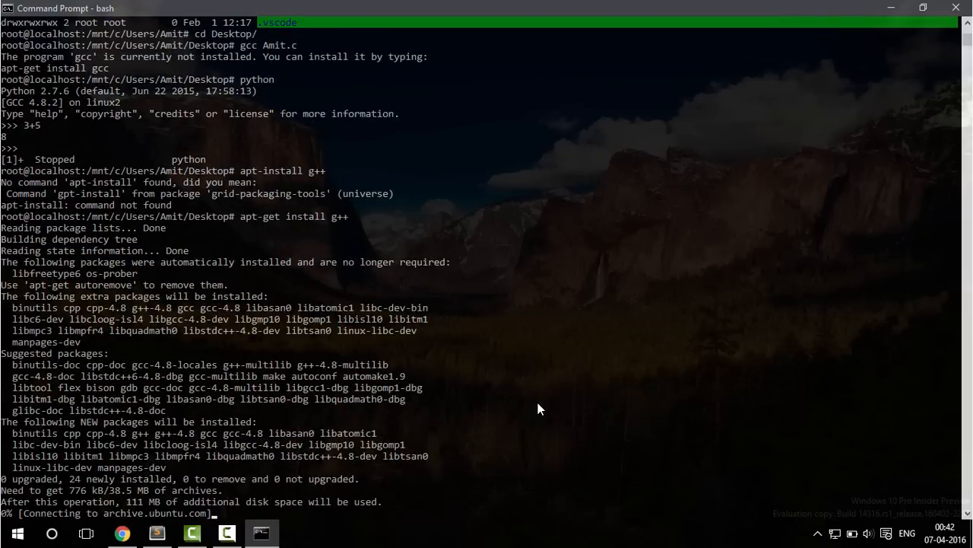
mouse_move(625, 316)
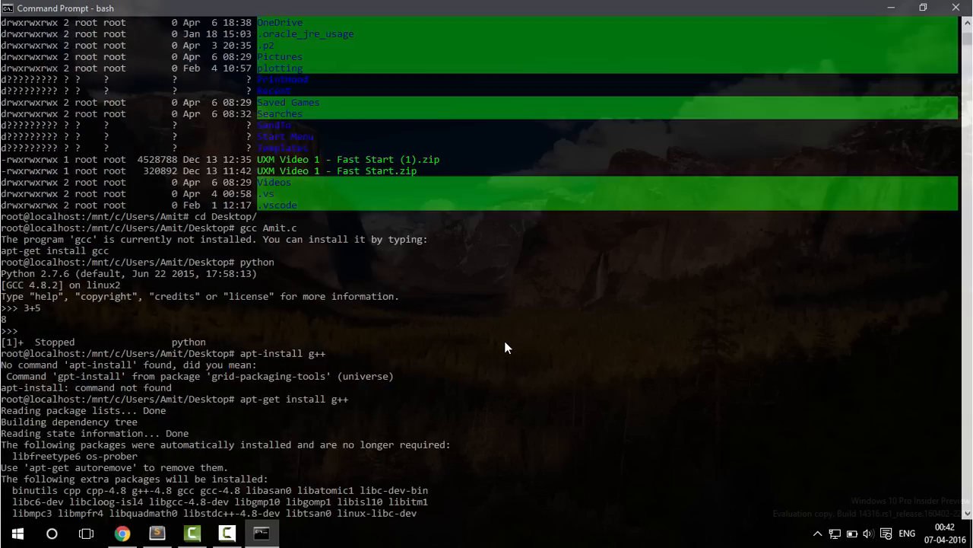
scroll("down", 3)
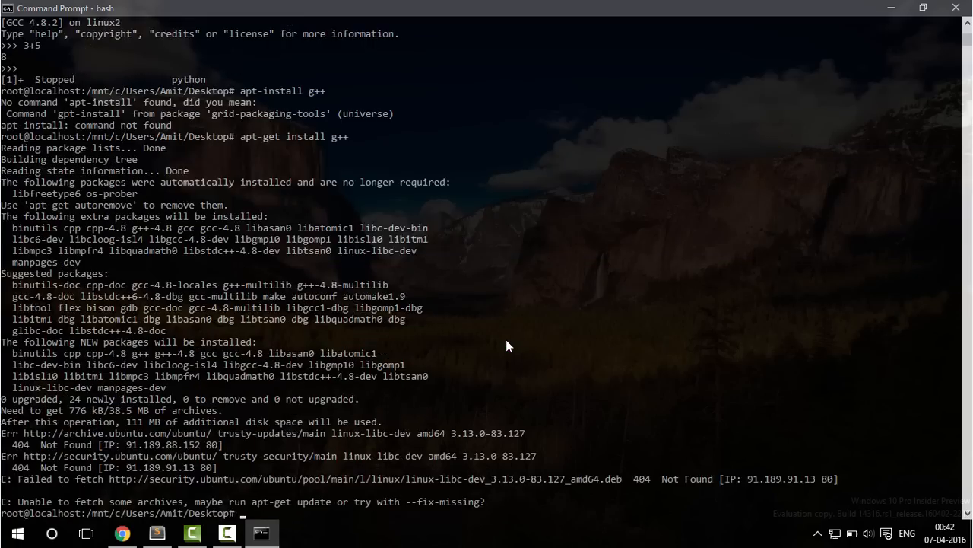